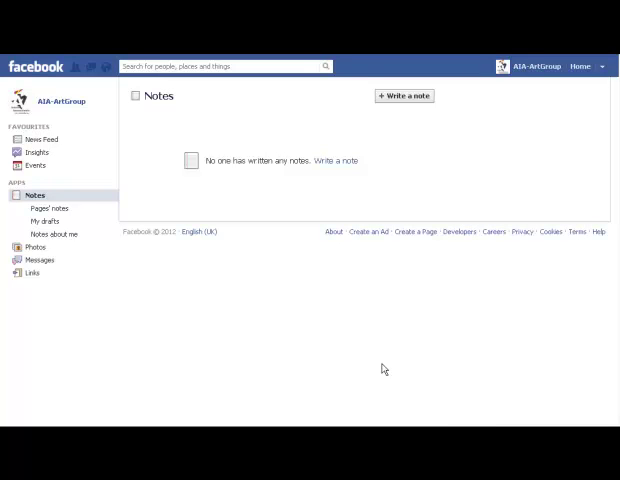
mouse_move(446, 364)
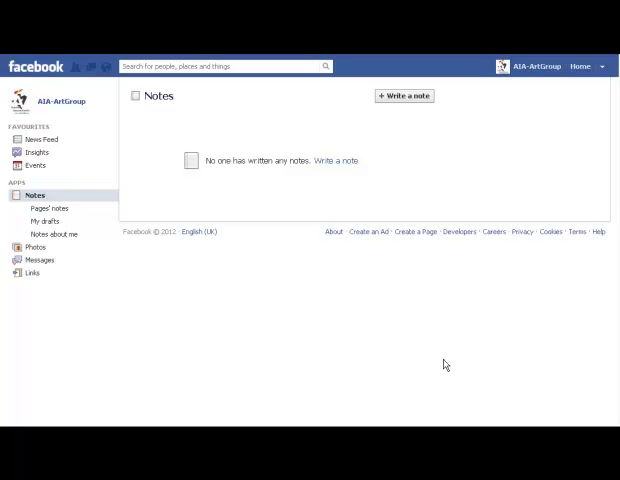
mouse_move(441, 359)
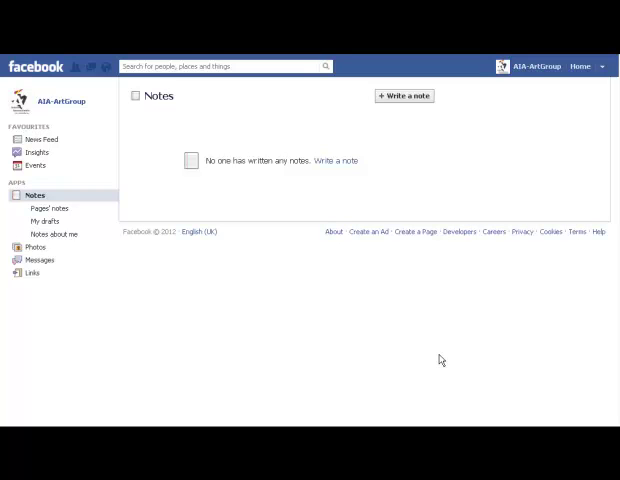
mouse_move(282, 208)
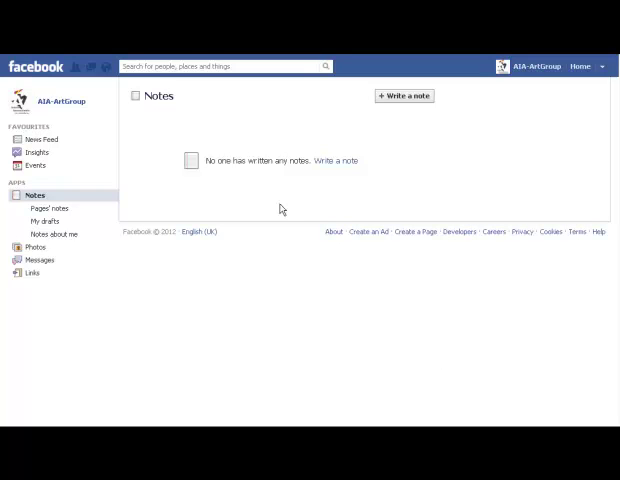
mouse_move(84, 140)
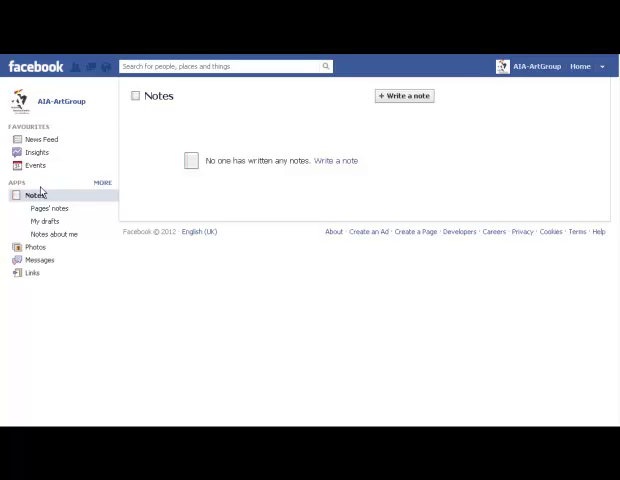
mouse_move(366, 106)
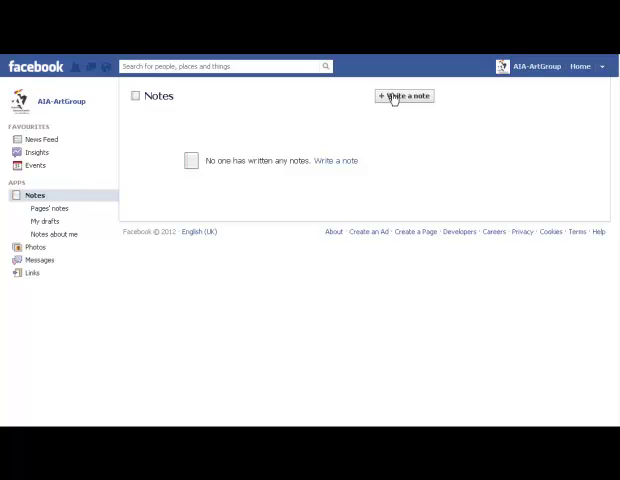
Start a new note and enter the title 'The Passion for life'
left_click(404, 95)
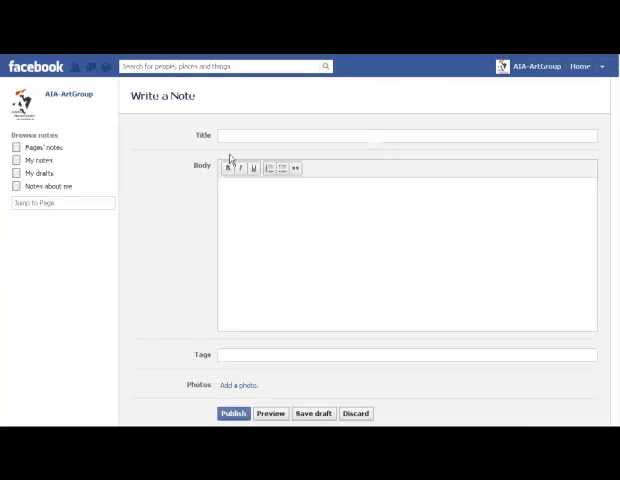
left_click(405, 135)
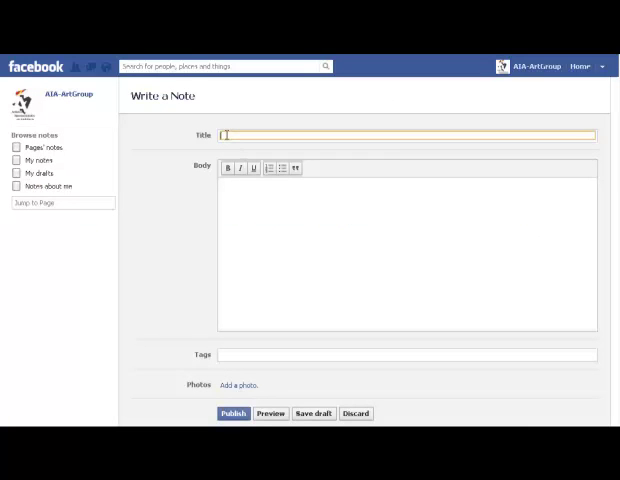
mouse_move(468, 322)
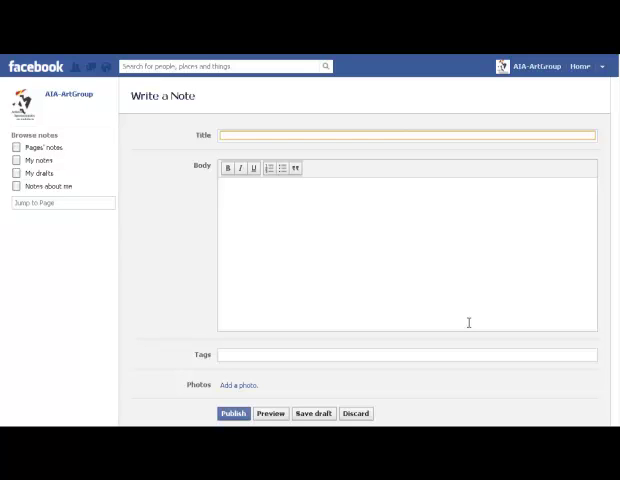
type("The")
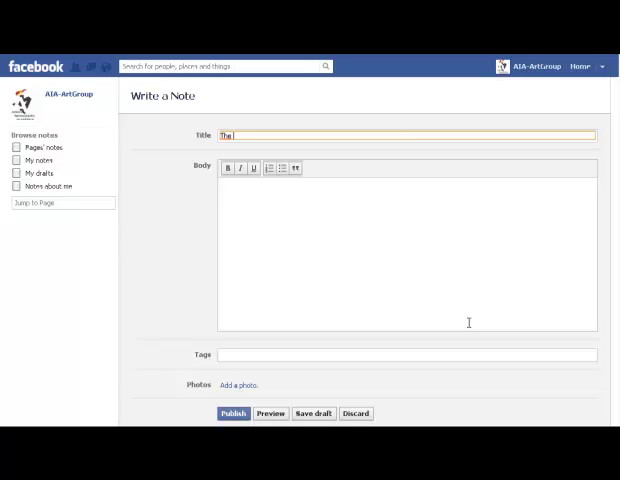
type("Pal")
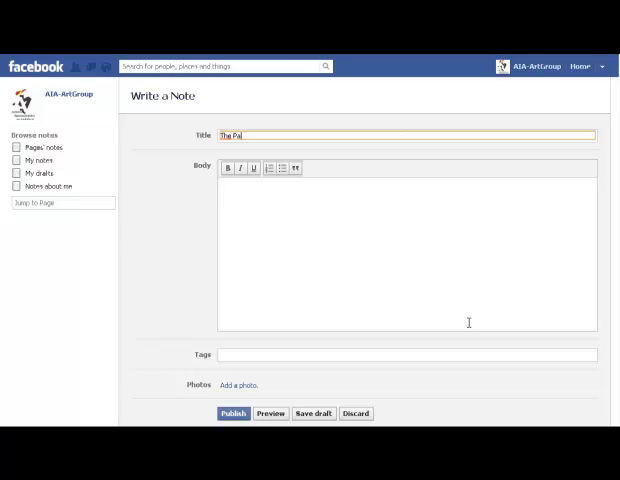
type("s")
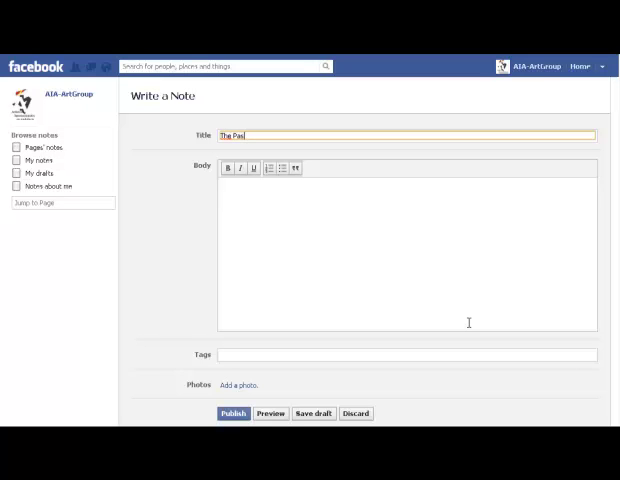
type("sion")
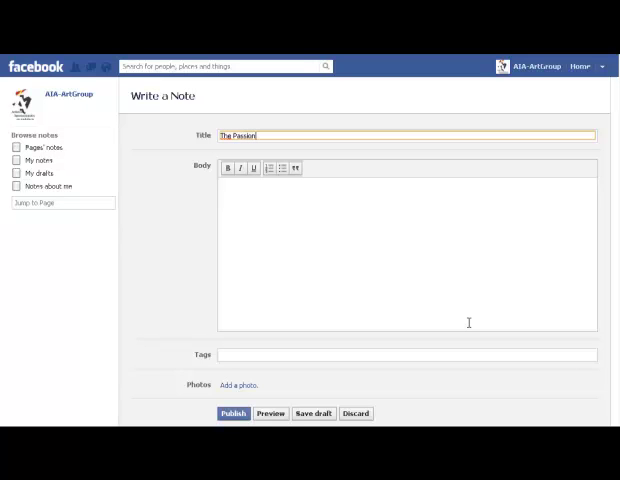
type("Fo")
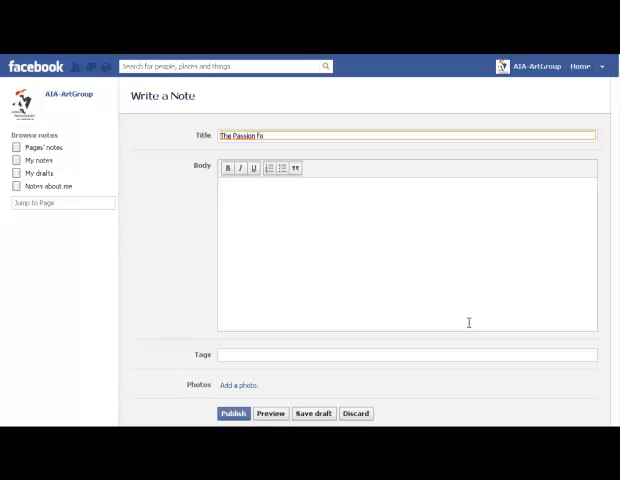
type("r I")
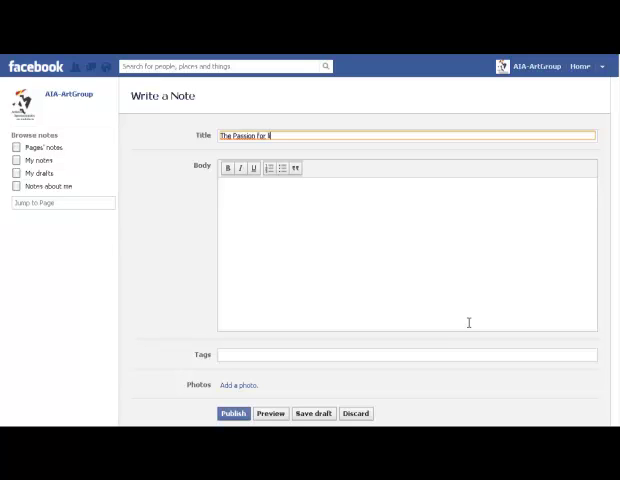
type("We")
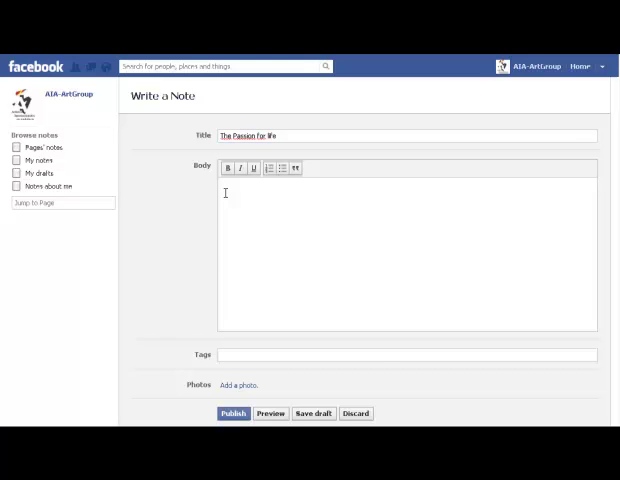
Paste the exhibition heading, venue, address, dates and opening hours into the body
right_click(225, 200)
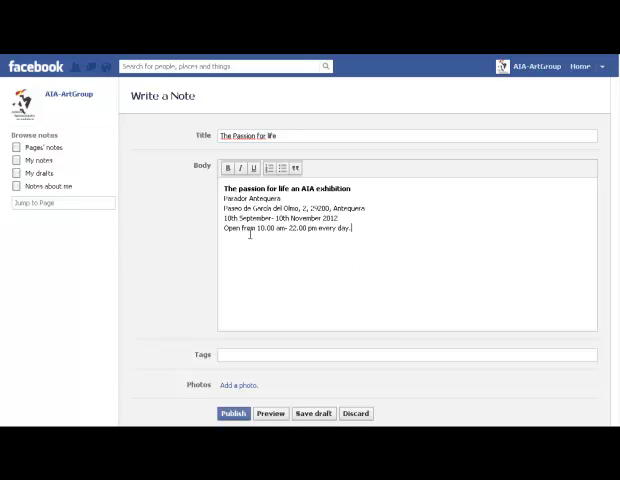
mouse_move(224, 348)
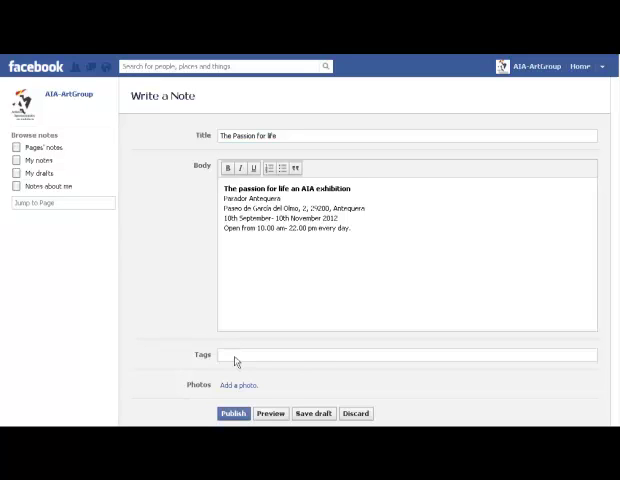
Add the tags Art Exhibition, Art Gallery and paintings to the note
left_click(405, 355)
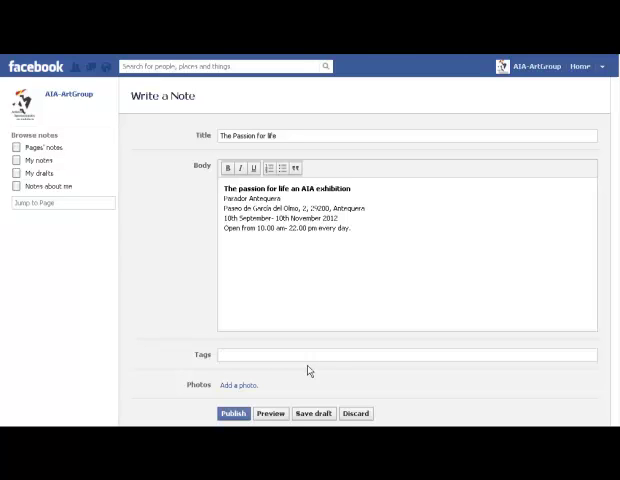
type("Ad")
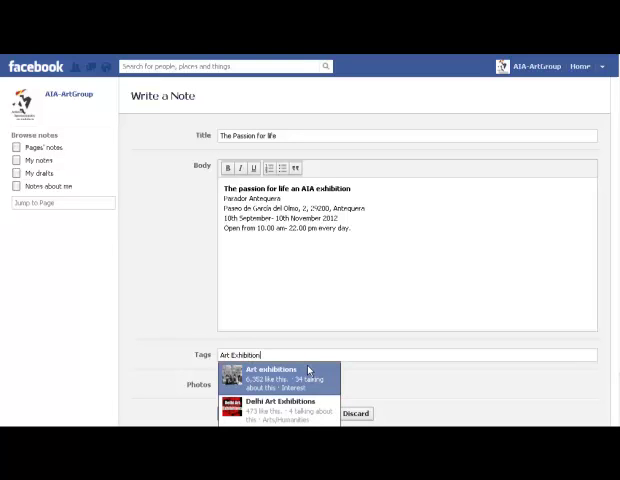
type(",Art")
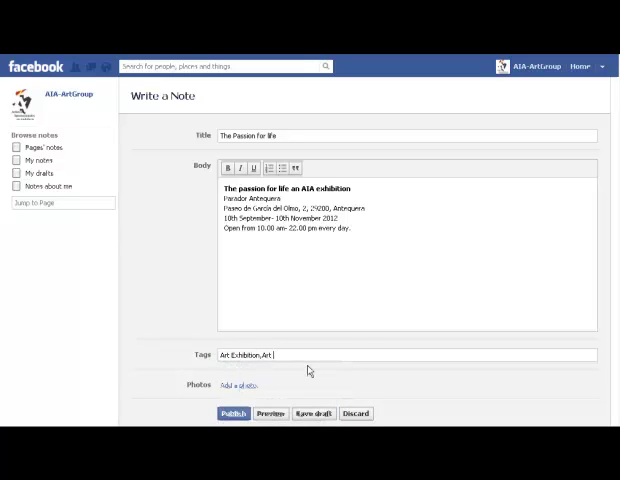
type("Gallery,paintings.")
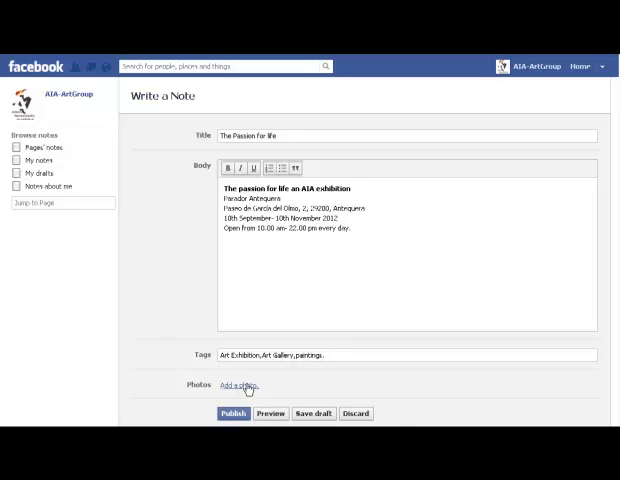
Reveal the 'Add a photo' options and open the Choose File picker
left_click(238, 386)
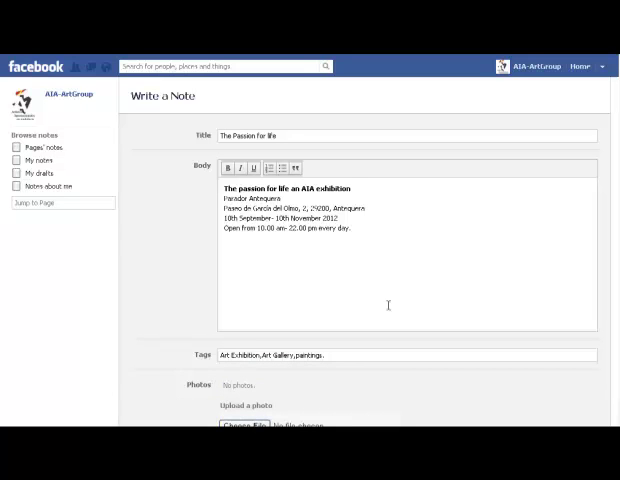
left_click(242, 424)
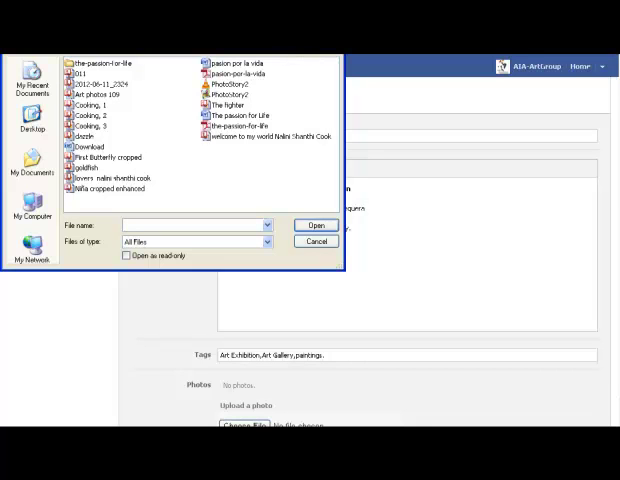
Show files as thumbnails and upload image 2012-06-11_2324 as the note photo
left_click(325, 57)
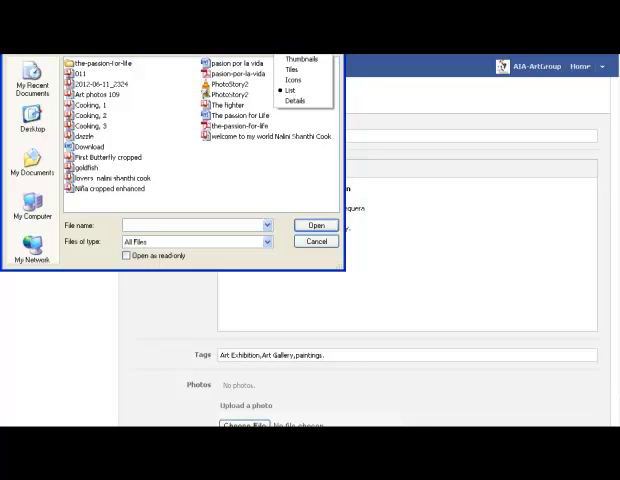
left_click(300, 58)
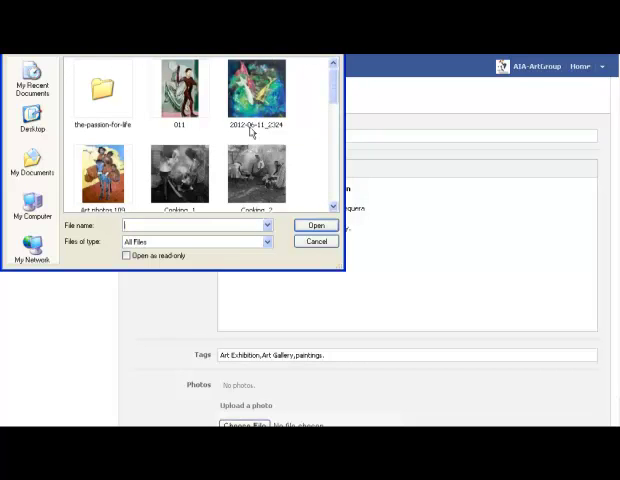
left_click(256, 90)
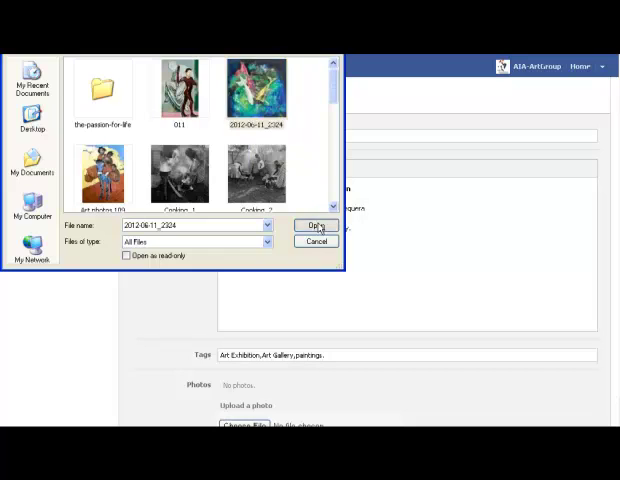
left_click(315, 225)
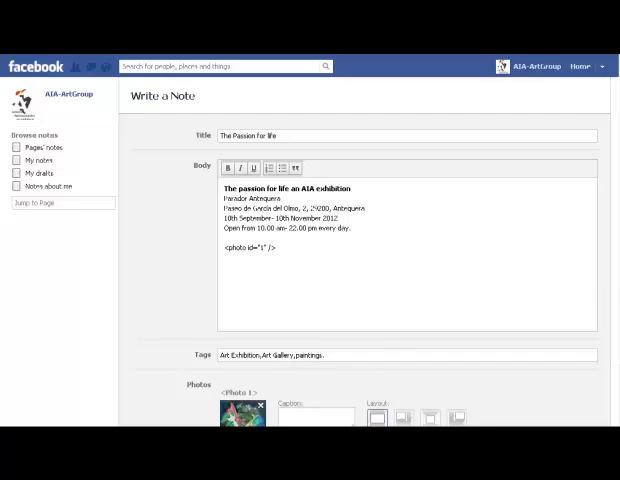
Scroll to the Photos section and select the <Photo 1> label text
scroll("down", 3)
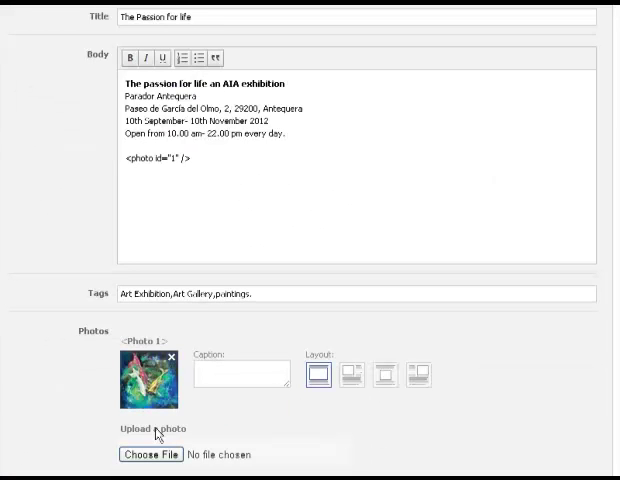
mouse_move(350, 433)
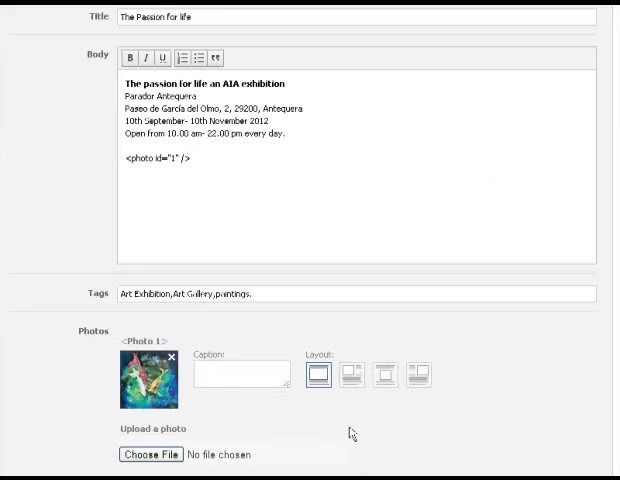
left_click(242, 373)
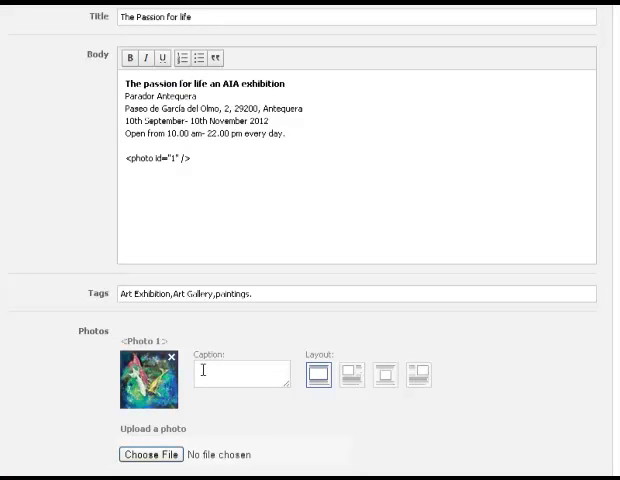
left_click(240, 375)
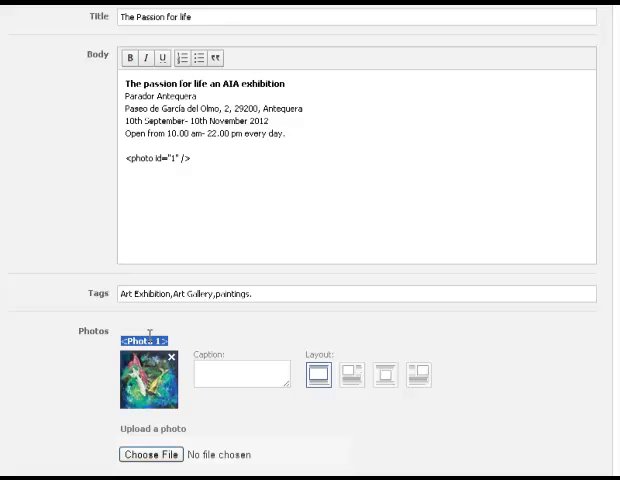
Copy the <Photo 1> tag and paste it on a new top line of the body
right_click(141, 340)
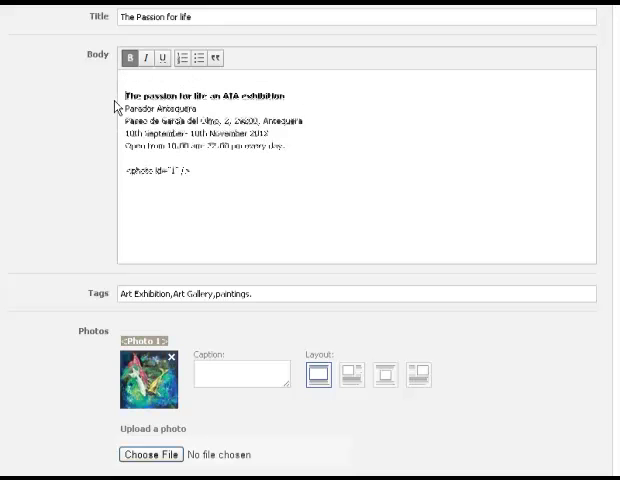
left_click(130, 58)
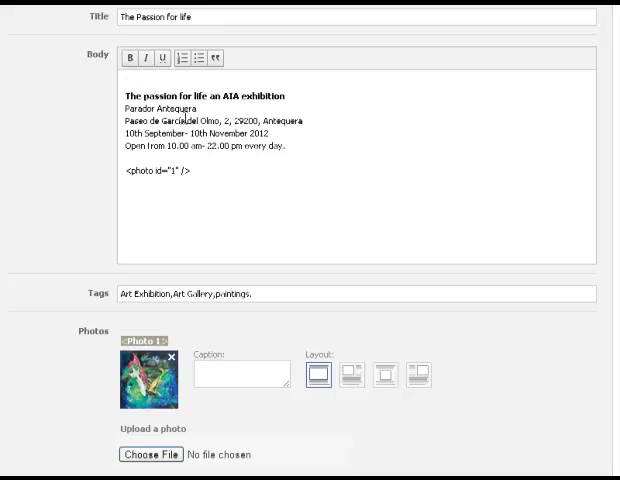
left_click(124, 80)
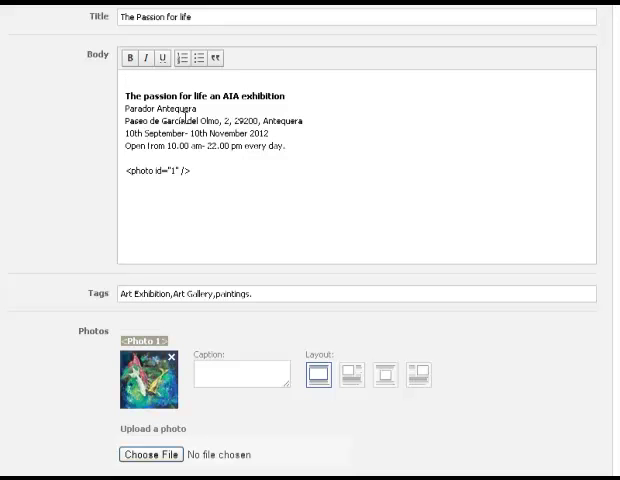
left_click(147, 341)
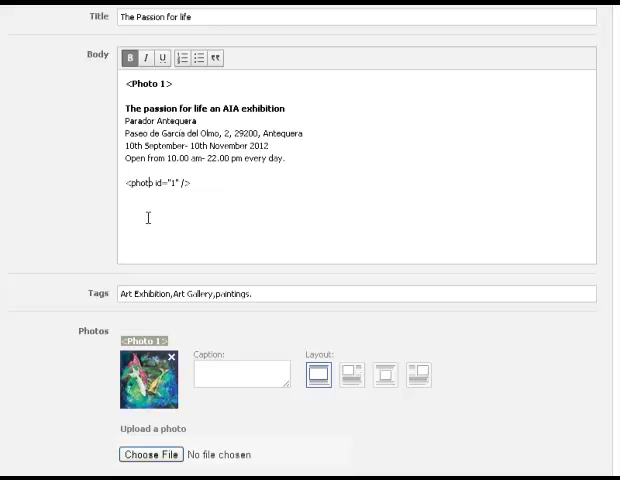
mouse_move(251, 205)
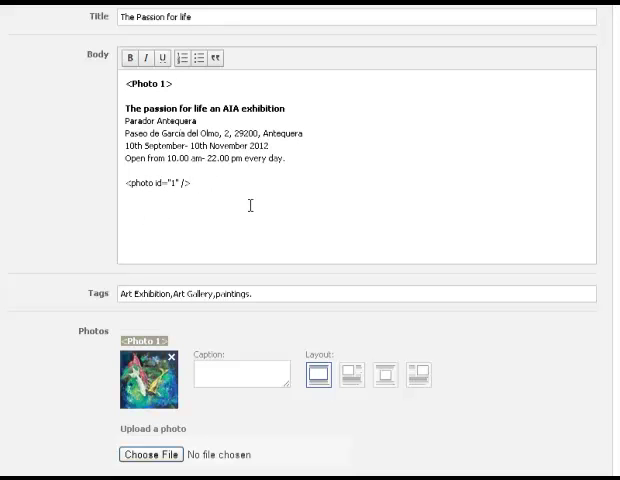
left_click(125, 196)
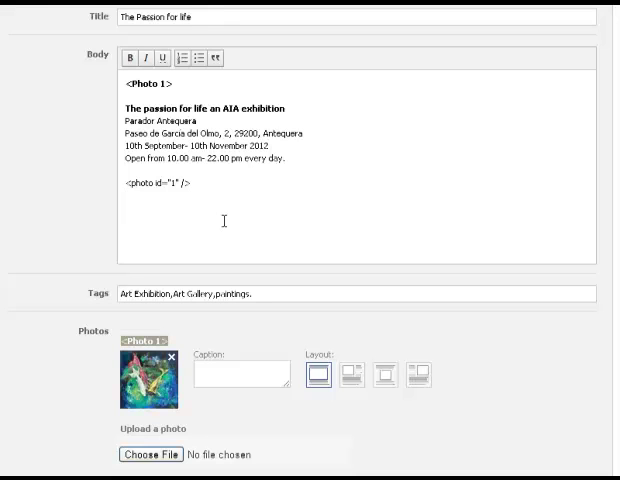
left_click(124, 196)
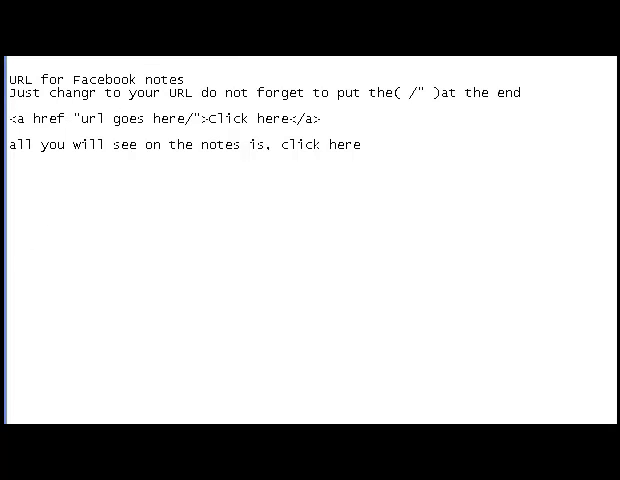
mouse_move(447, 181)
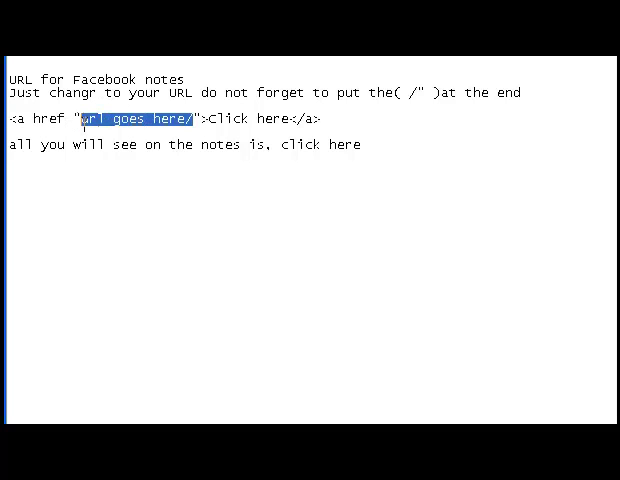
mouse_move(209, 219)
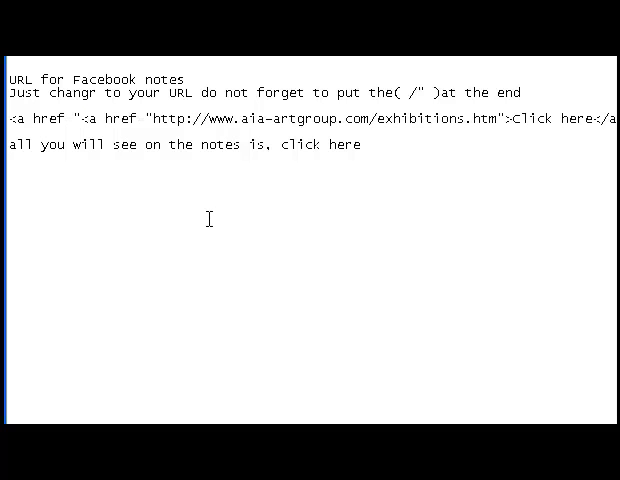
mouse_move(230, 235)
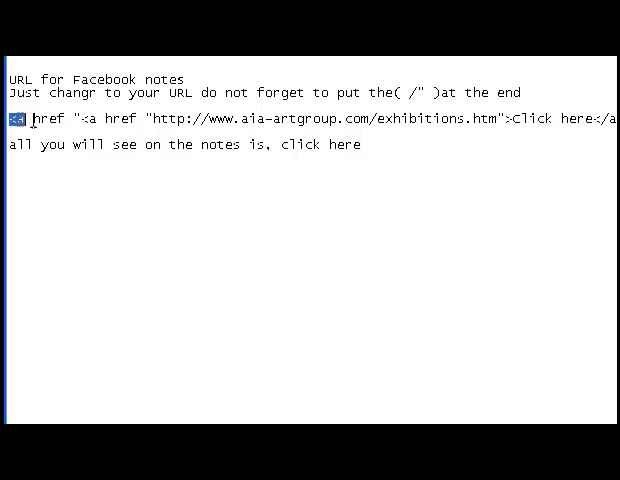
Select the whole link line with the aia-artgroup.com exhibitions URL in Notepad
triple_click(300, 119)
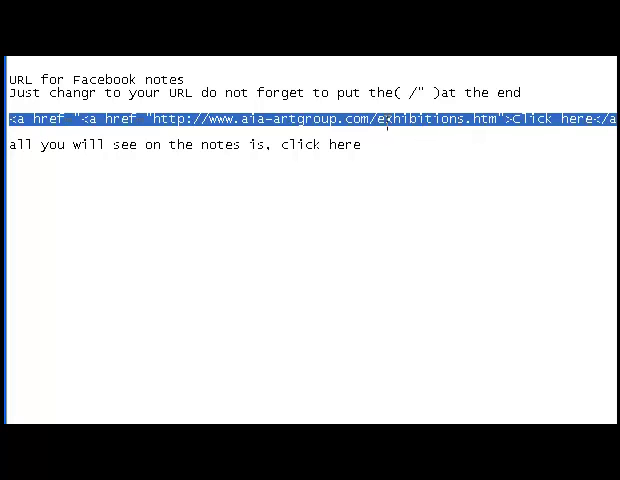
mouse_move(534, 324)
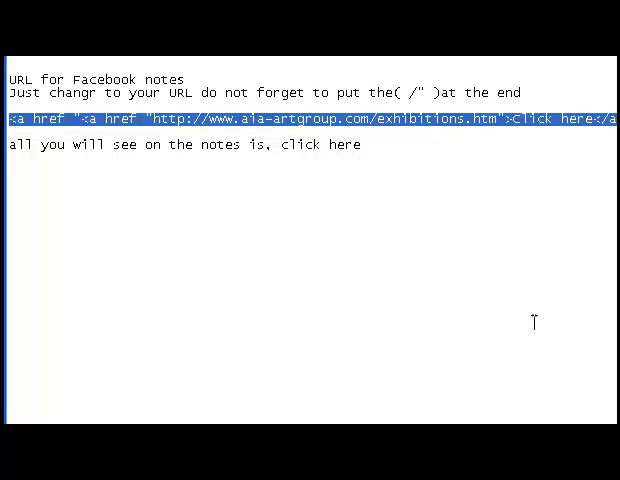
mouse_move(553, 345)
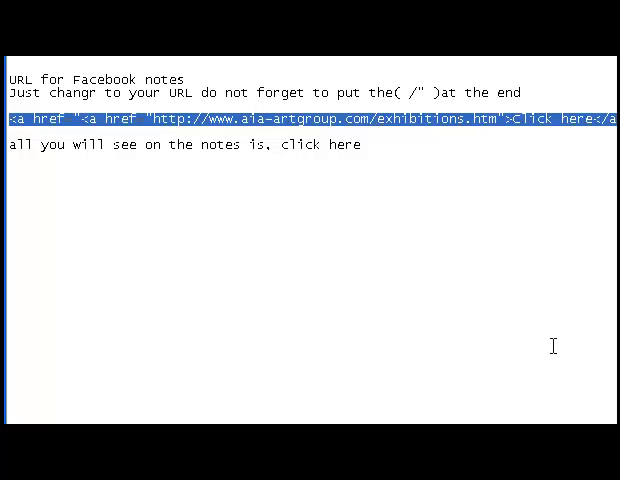
mouse_move(57, 400)
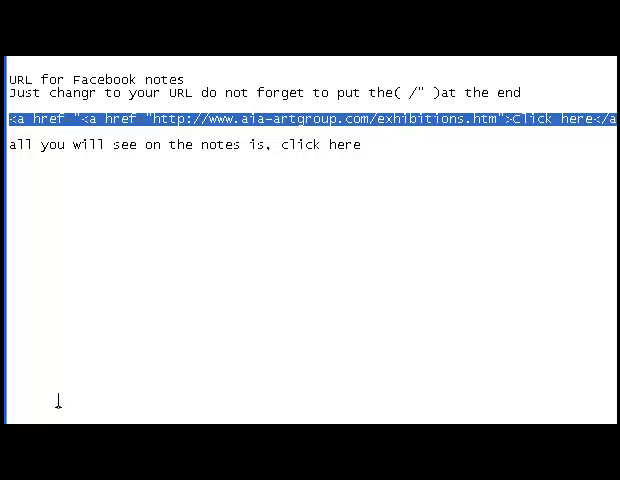
mouse_move(252, 384)
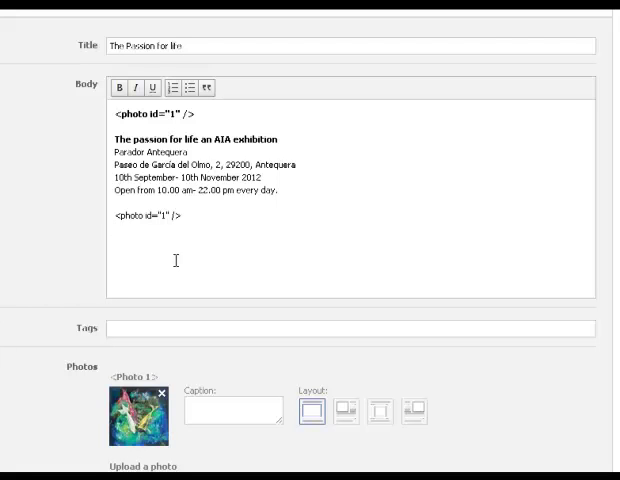
type("<a href=\"http://www.aia-artgroup.com/exhibitions.htm\">Click here</a>")
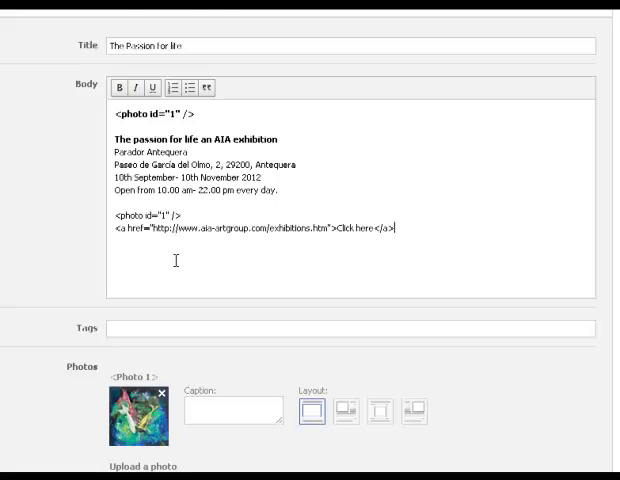
mouse_move(401, 255)
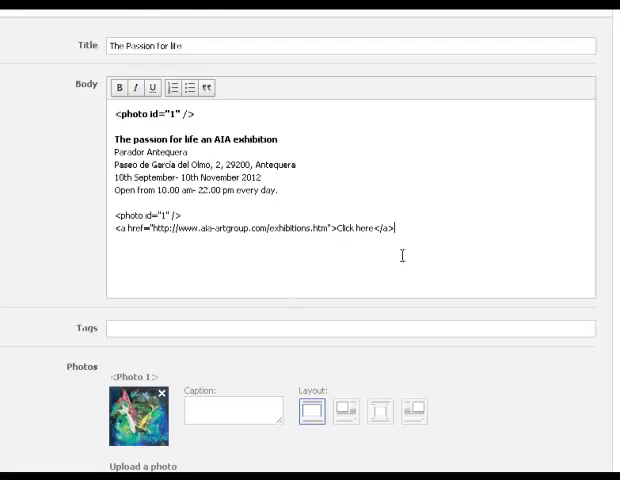
scroll("down", 3)
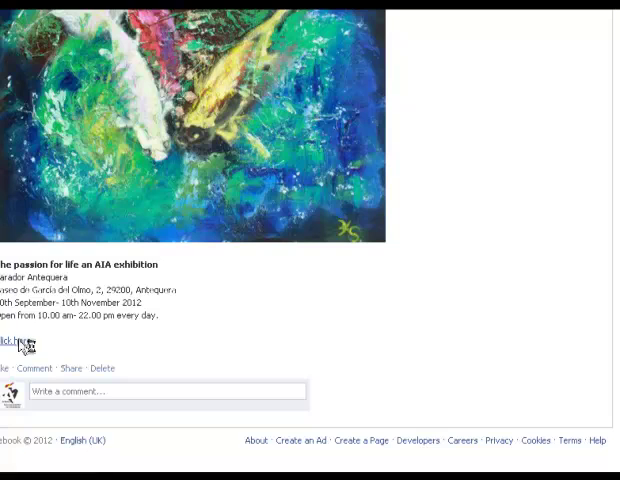
Follow the published note's 'Click here' link to the AIA-ArtGroup Exhibitions page
left_click(7, 339)
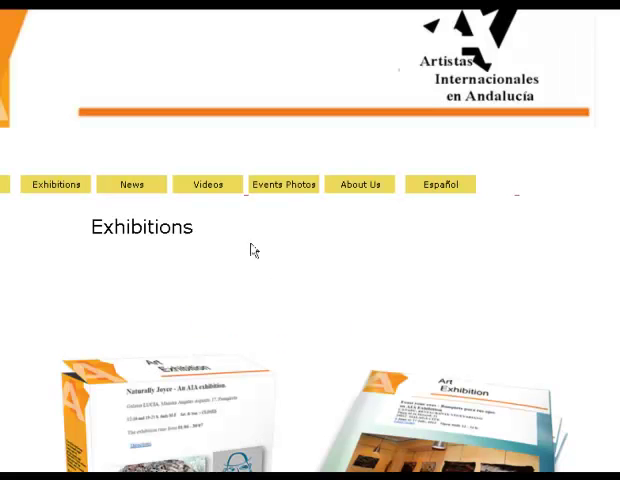
scroll("down", 3)
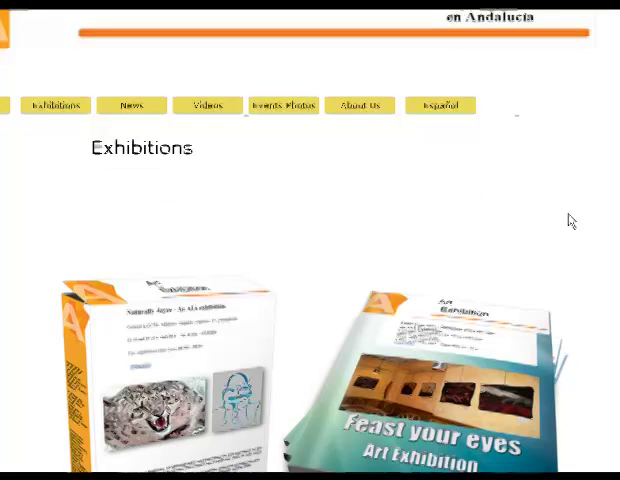